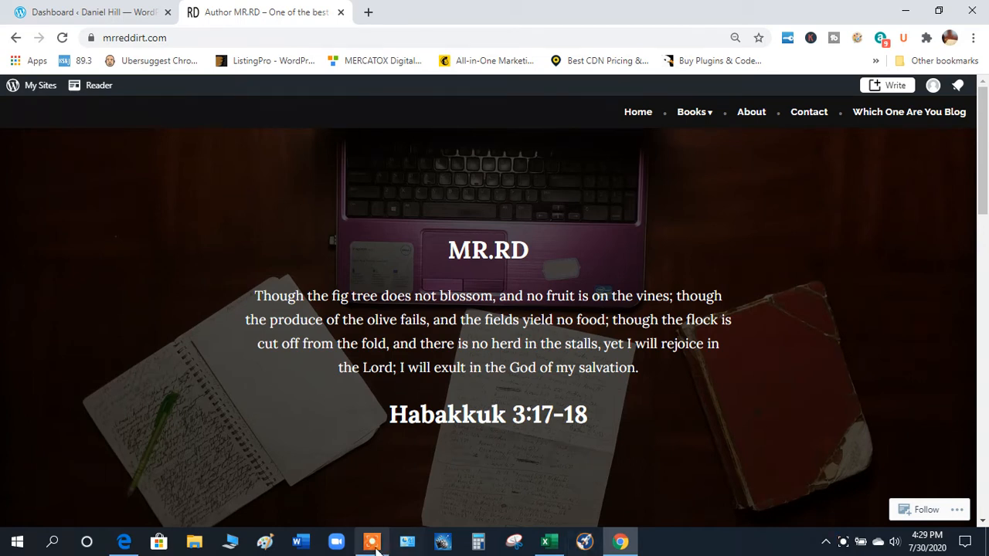
- Return from the live site to the WP Admin dashboard showing 3 posts and 7 pages
click(370, 542)
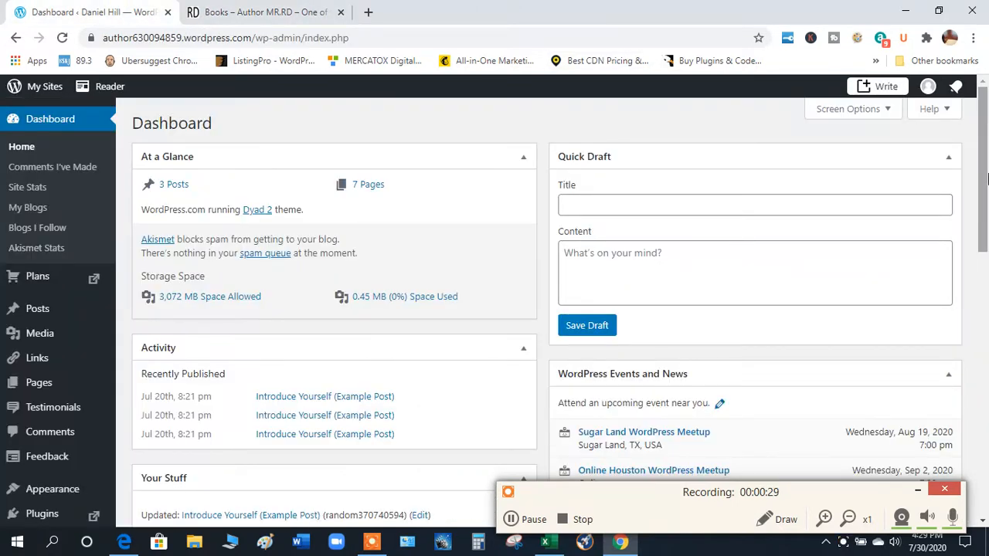
- Review the dashboard's recent activity and weekly stats down the page
scroll(down, 3)
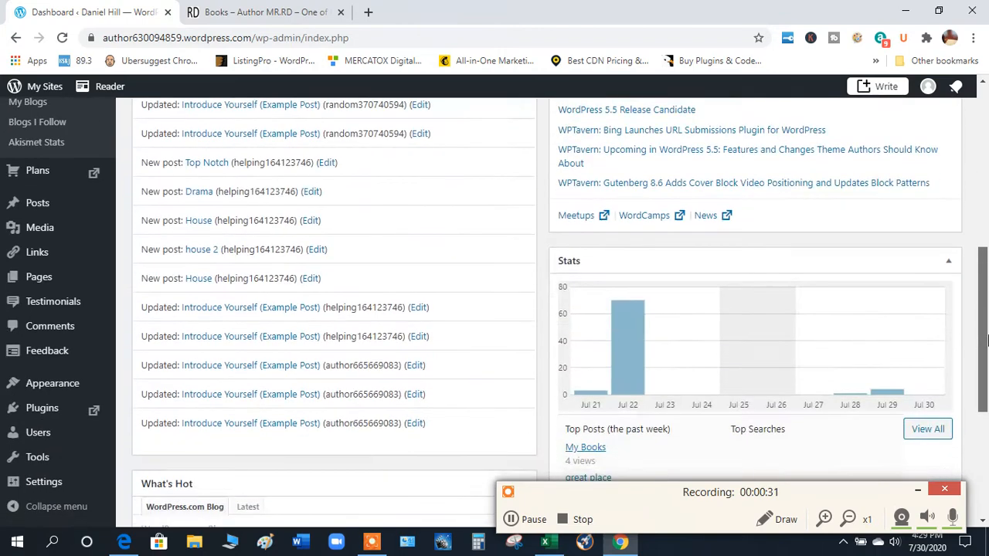
scroll(down, 3)
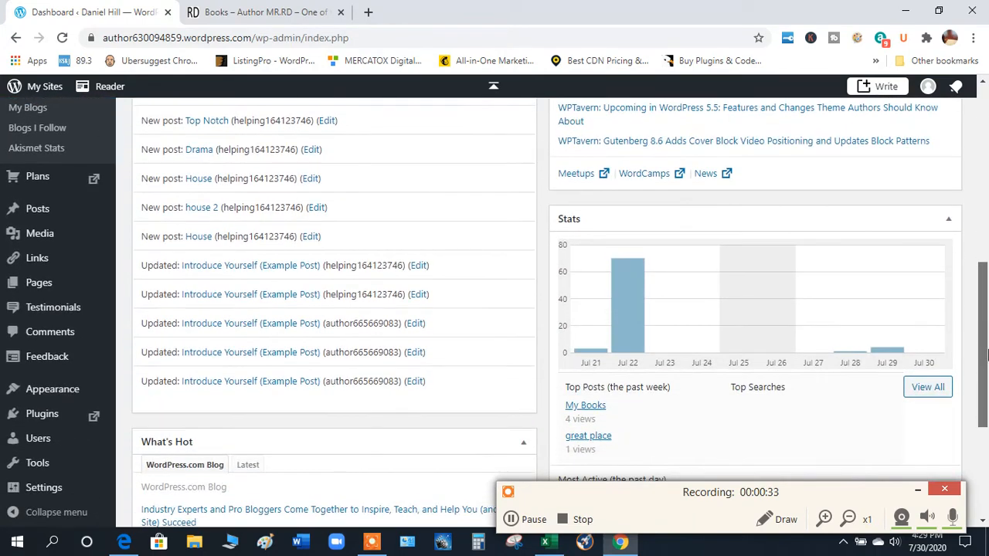
mouse_move(739, 343)
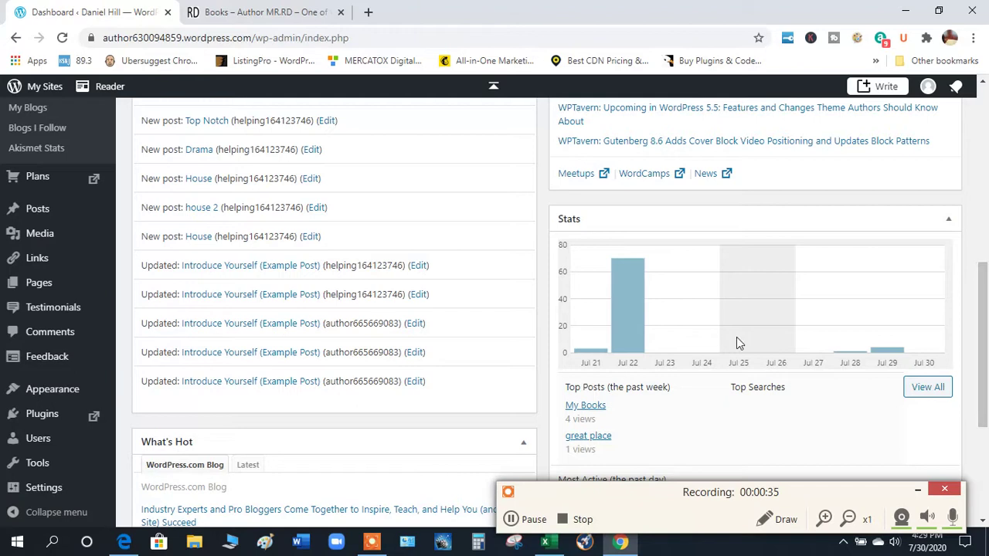
mouse_move(628, 305)
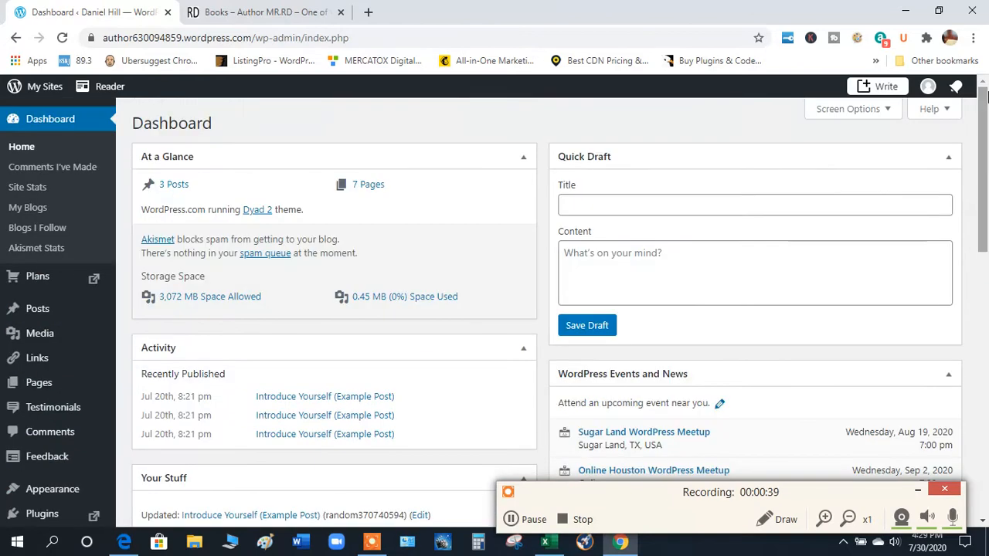
scroll(down, 3)
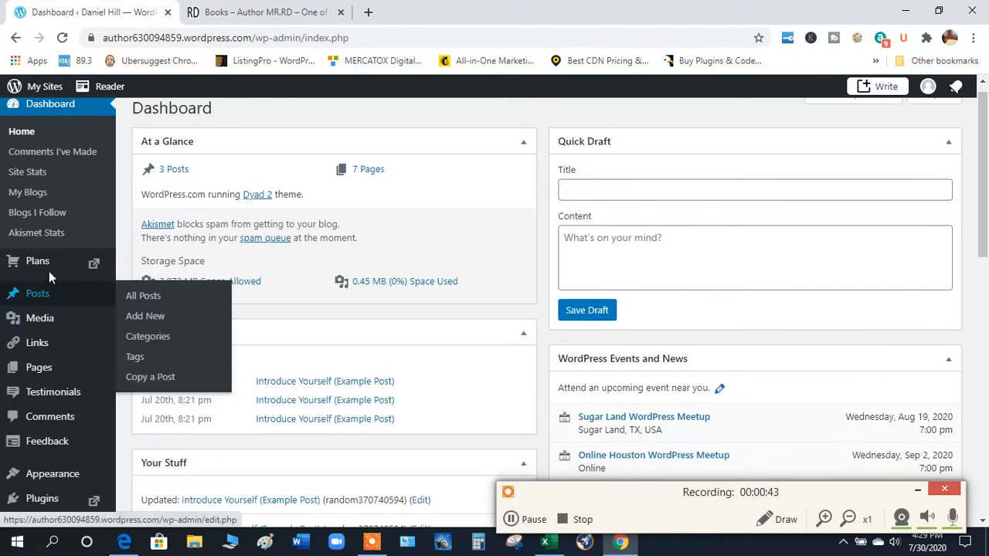
mouse_move(145, 315)
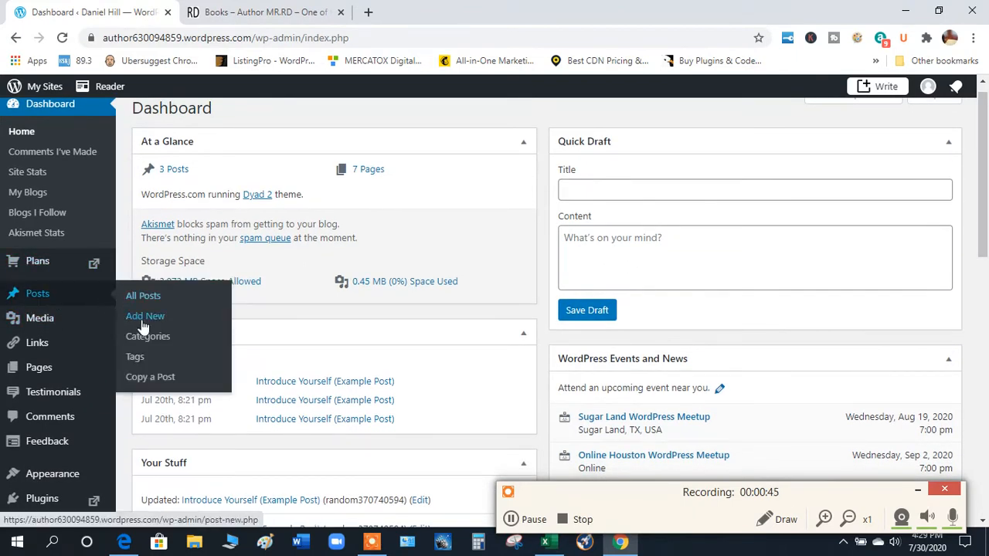
- Add a new post category named 'fitness' on the Categories page
click(149, 336)
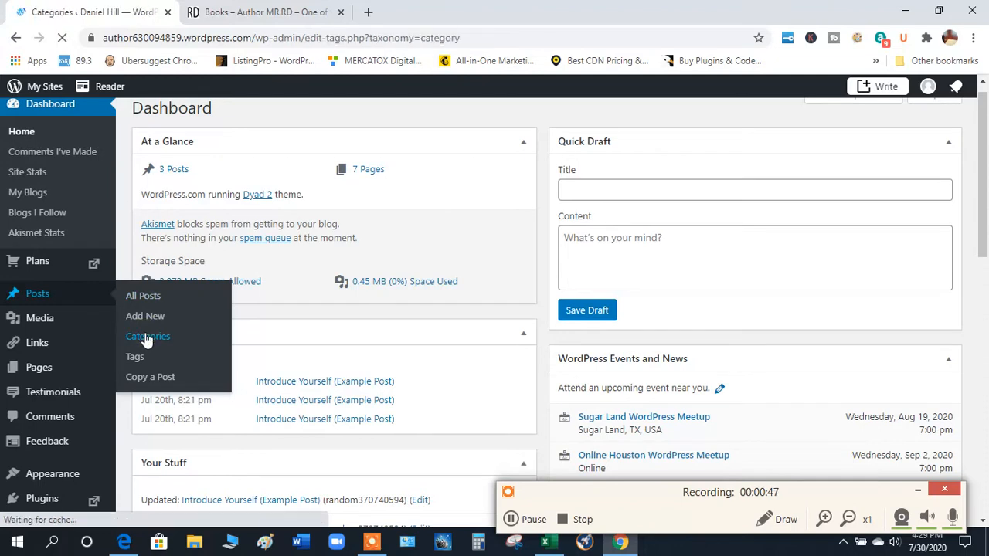
click(146, 336)
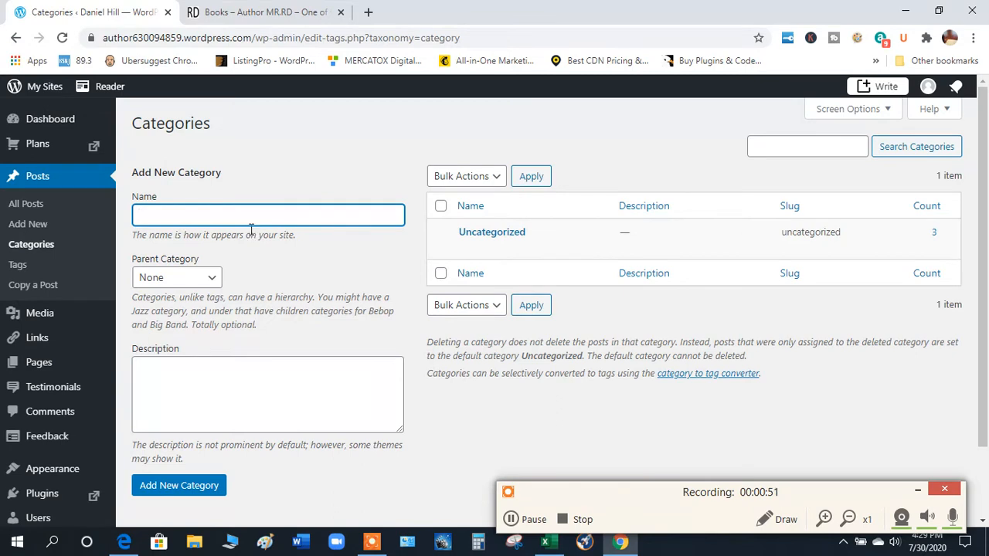
text(fitnes)
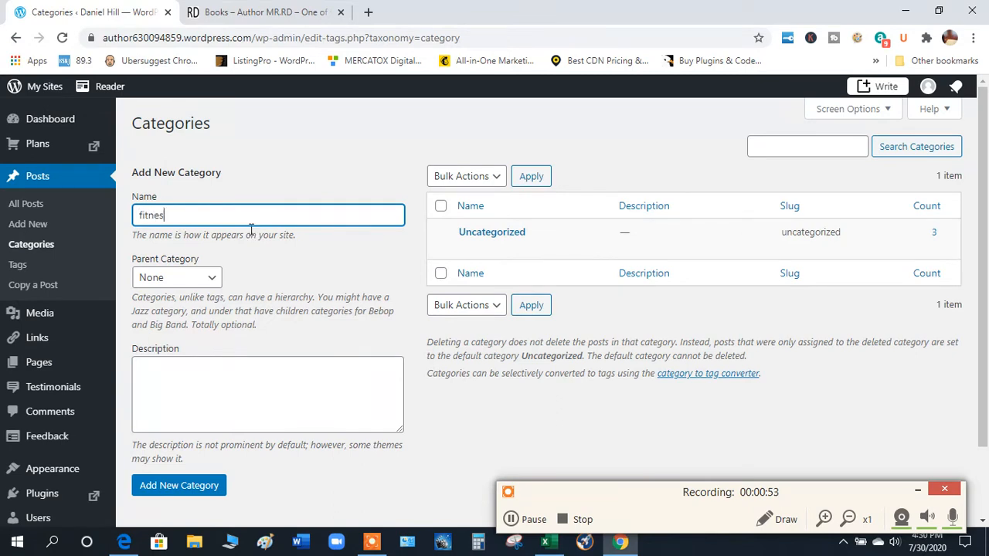
click(179, 485)
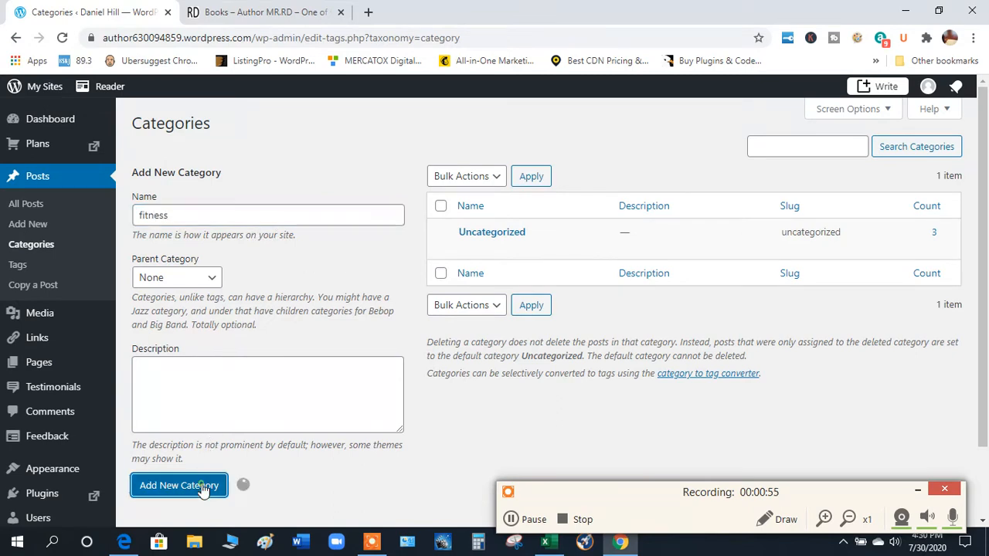
- Add a second post category named 'food' alongside fitness and Uncategorized
click(179, 485)
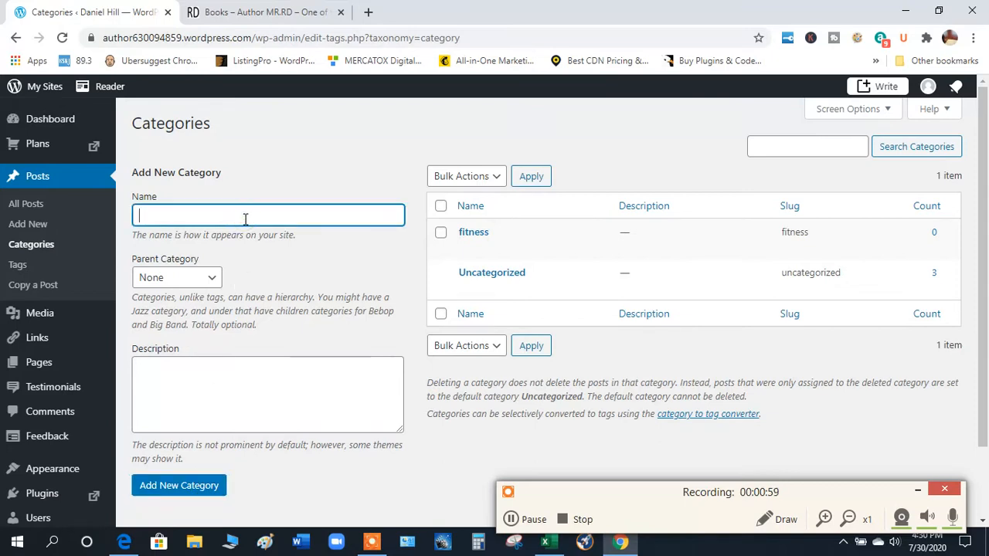
text(food)
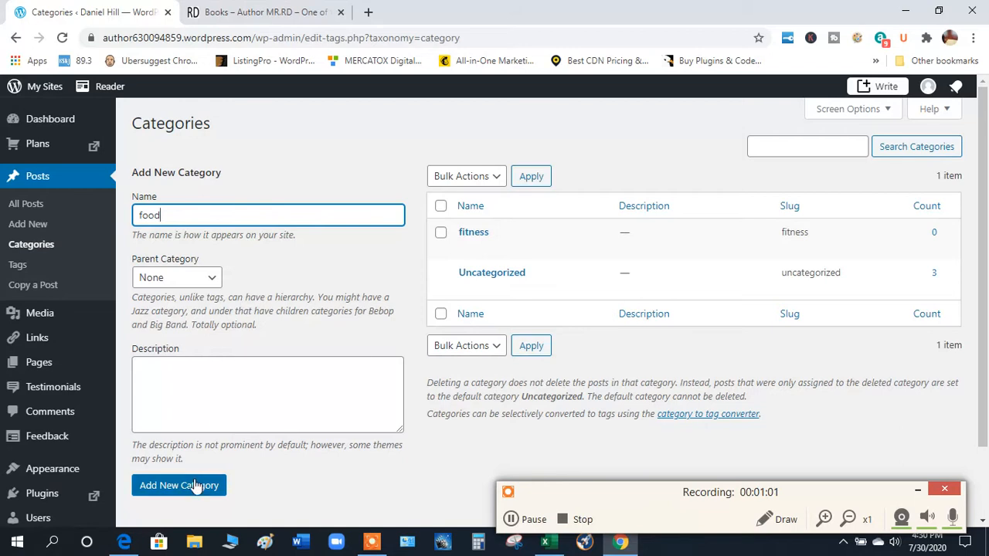
click(179, 485)
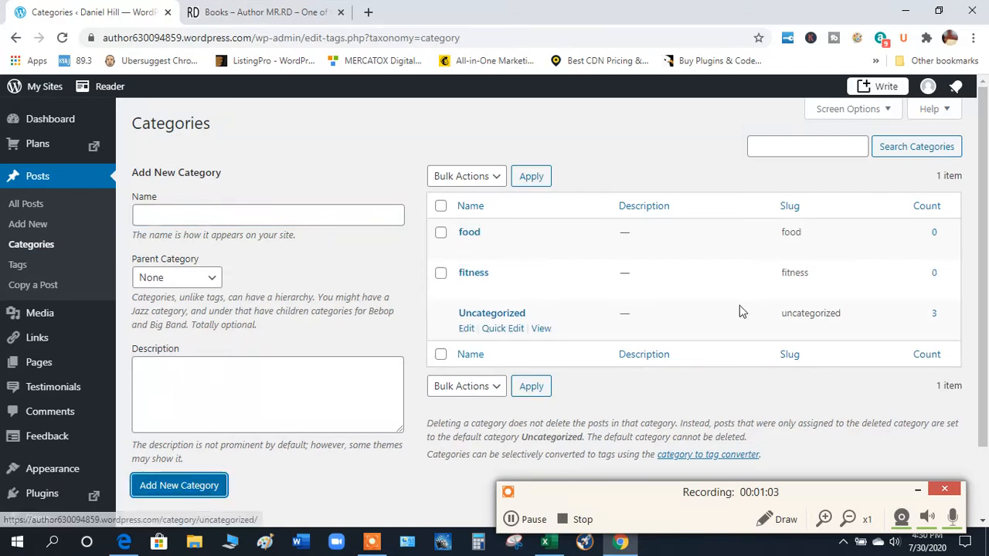
scroll(down, 3)
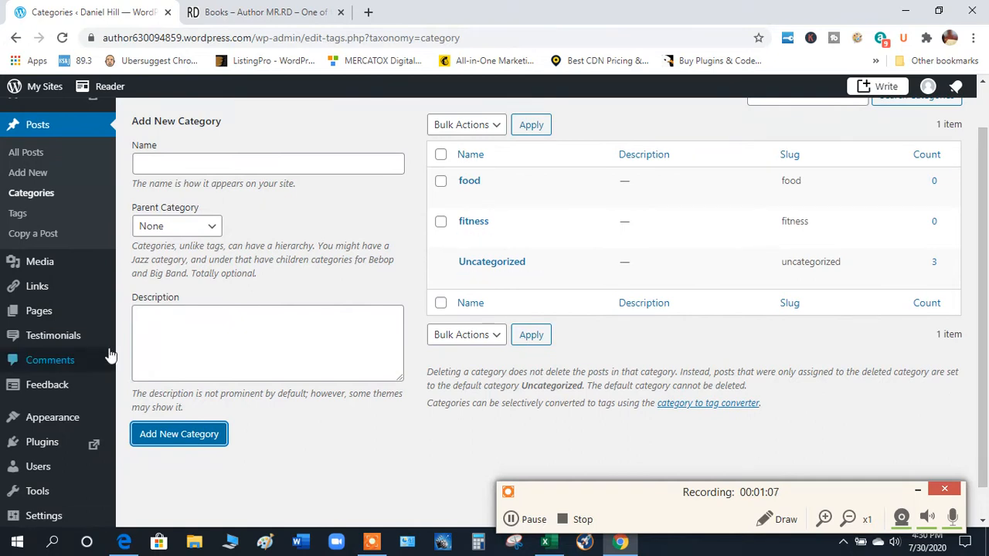
mouse_move(70, 417)
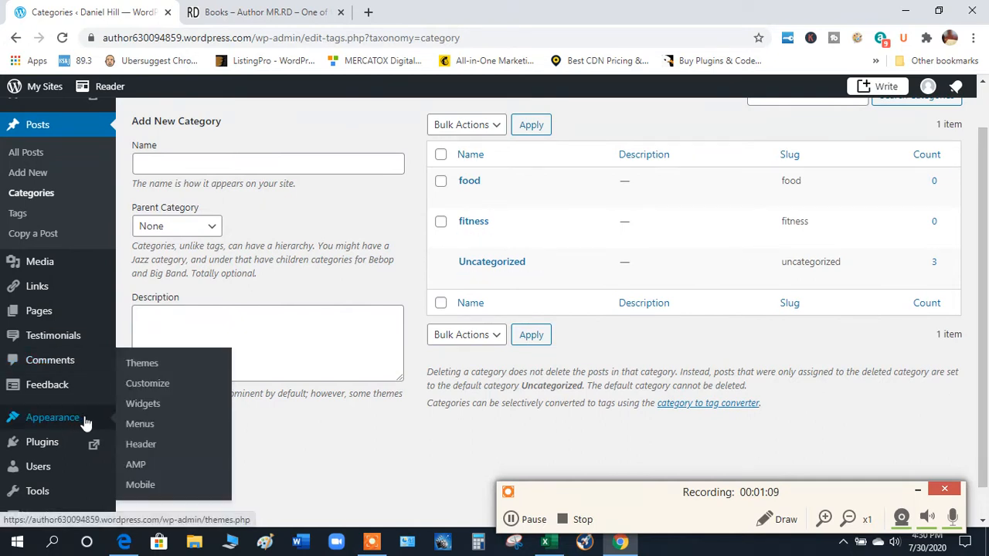
mouse_move(139, 424)
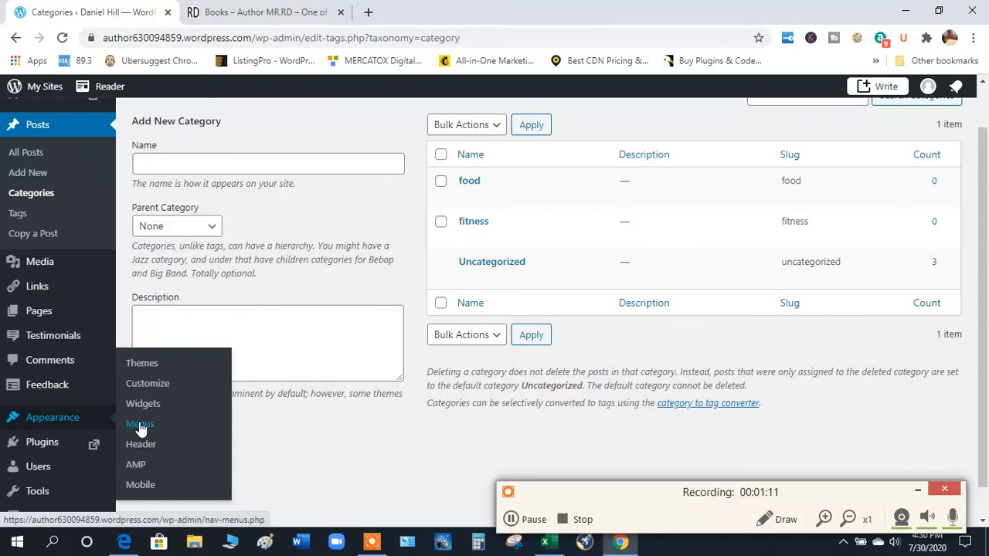
- Bring up the Primary menu in the Menus editor with the Categories panel in reach
click(139, 424)
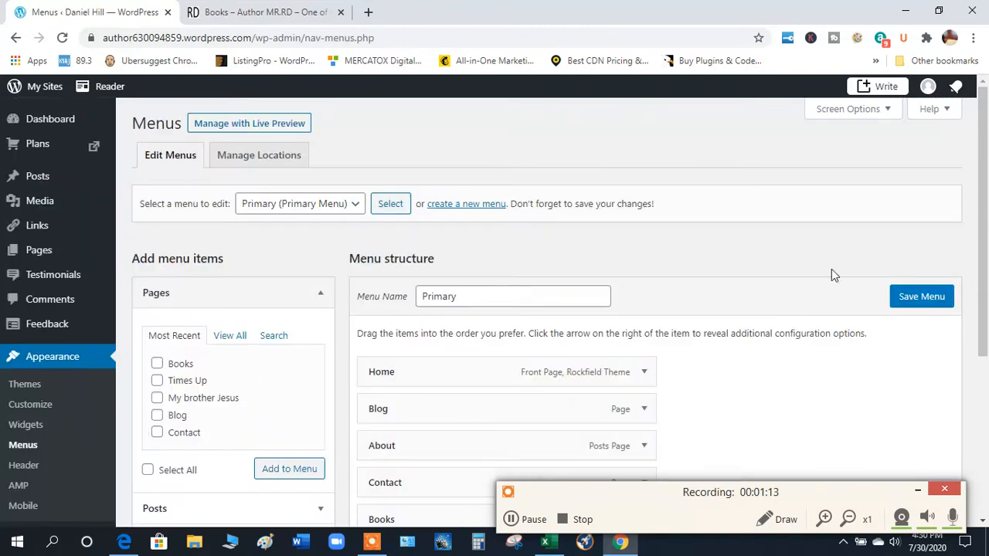
scroll(down, 3)
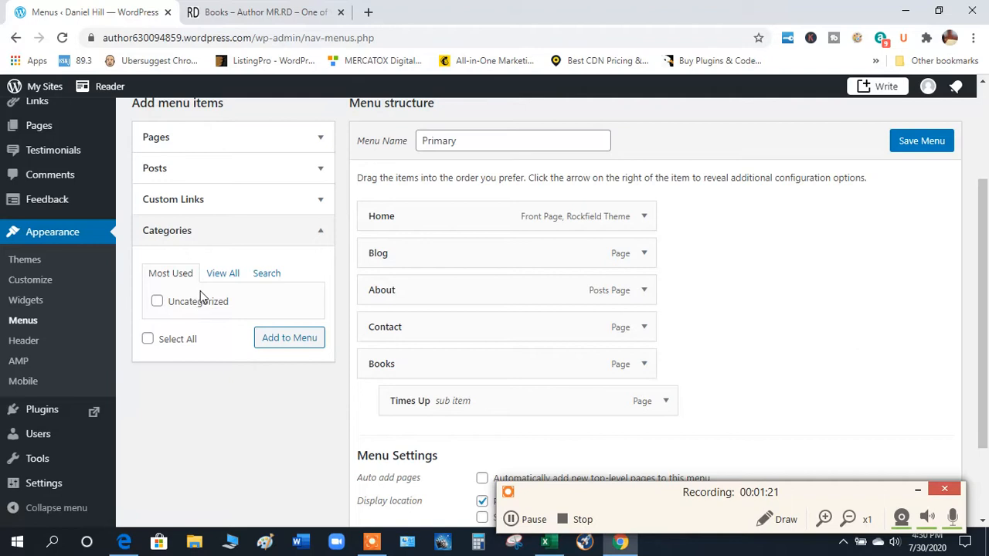
- Add the fitness and food categories from View All as Primary menu items
click(222, 272)
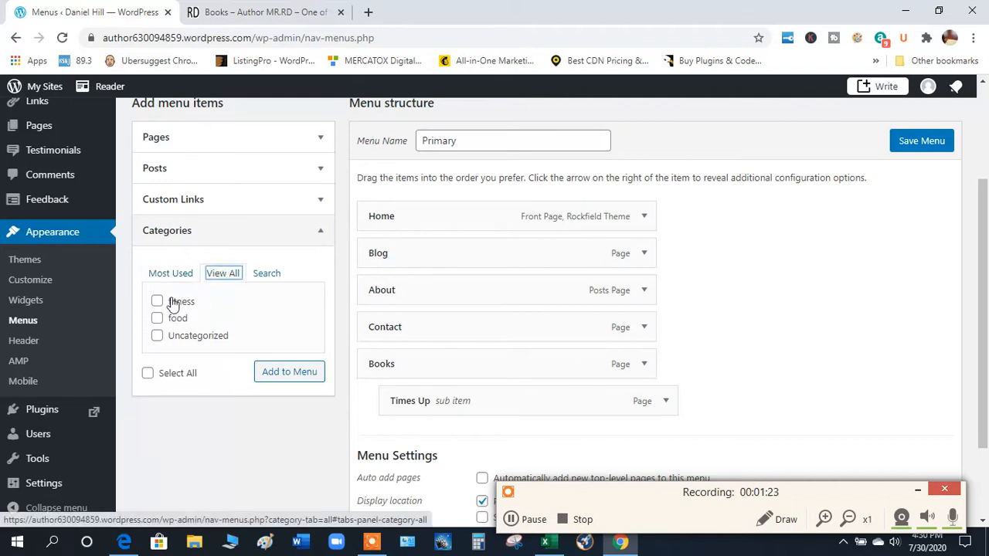
click(158, 318)
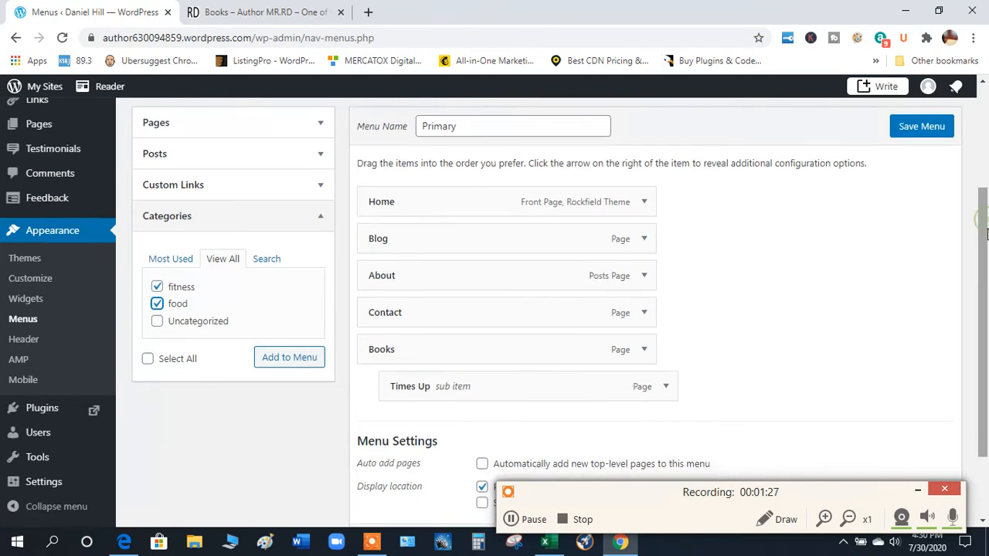
click(289, 357)
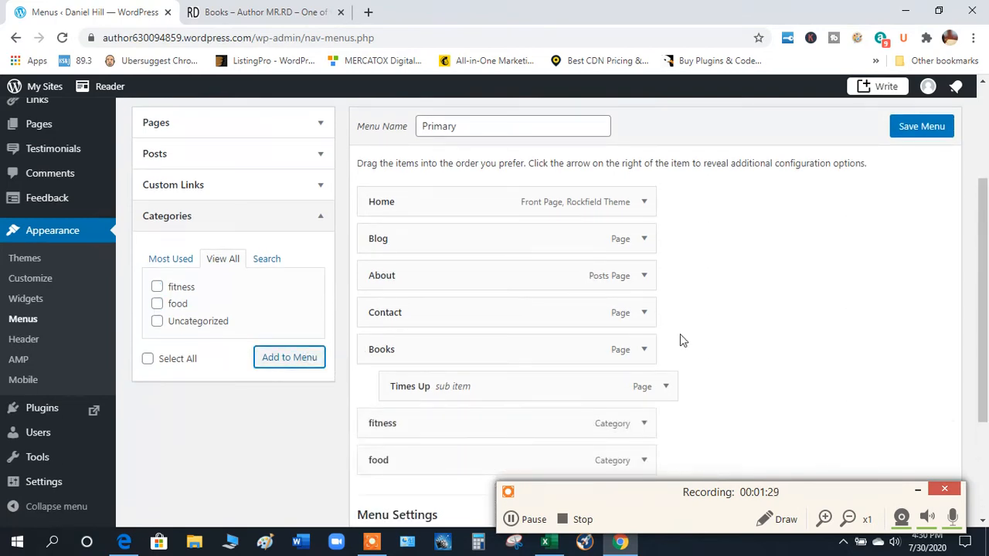
- Nest fitness and food as sub items under Blog and save the menu
scroll(down, 3)
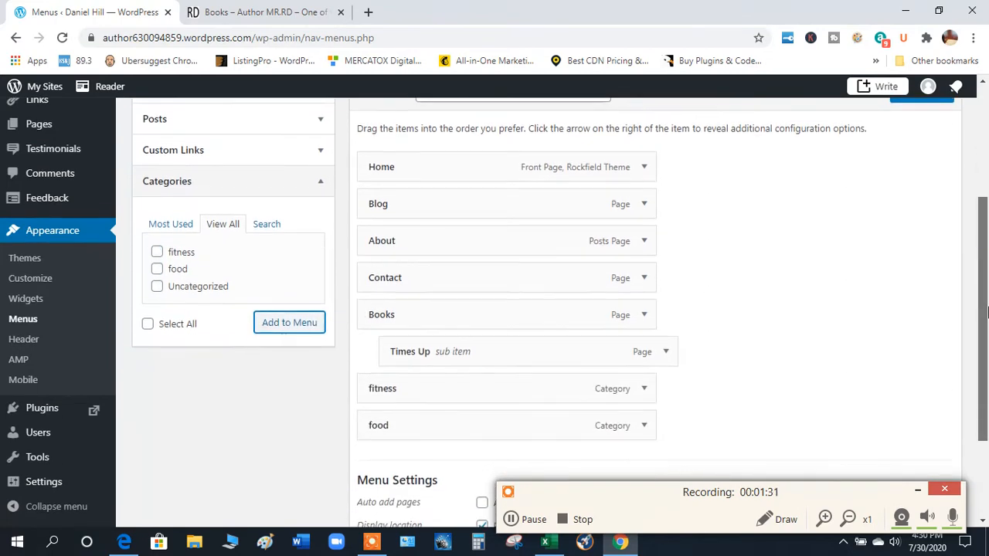
scroll(down, 3)
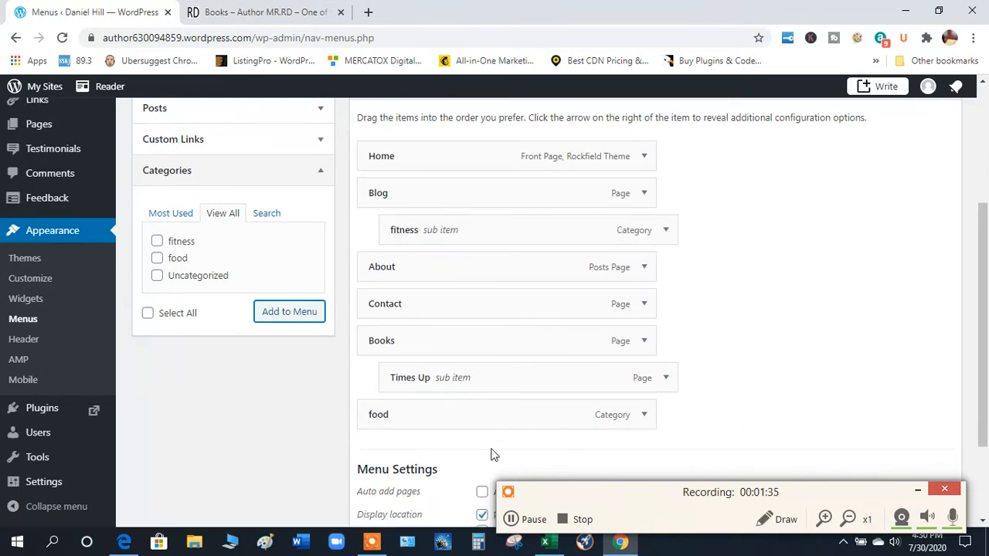
drag(377, 414, 505, 254)
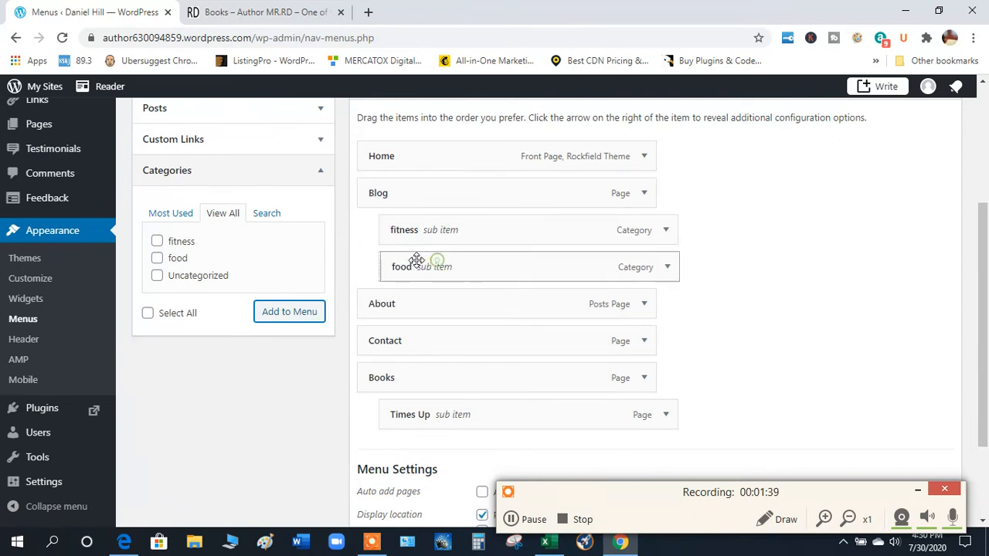
mouse_move(981, 261)
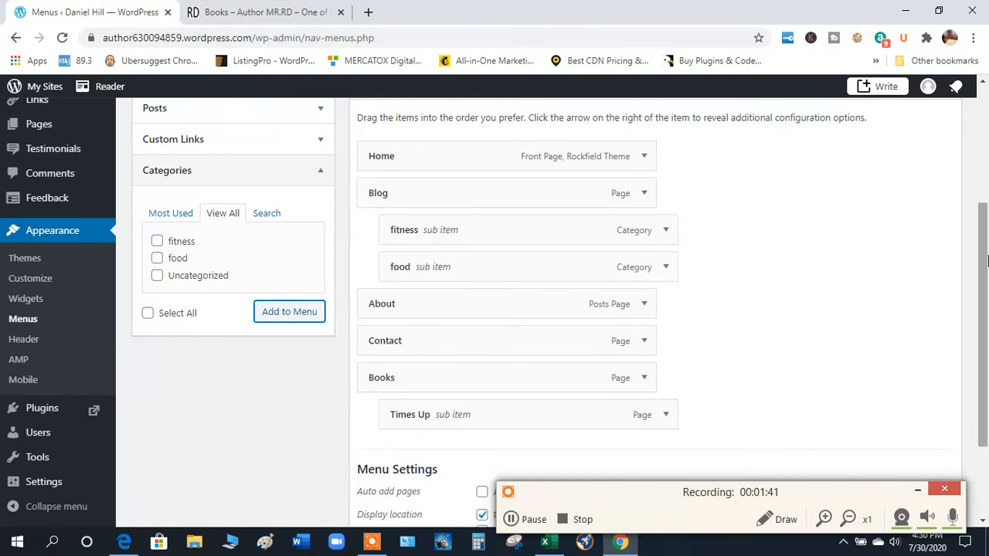
scroll(down, 3)
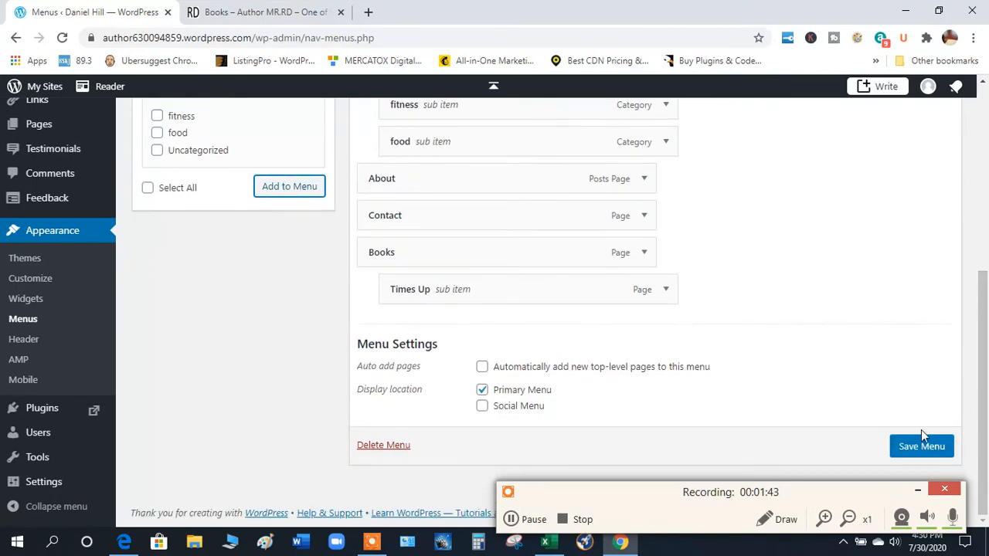
click(920, 445)
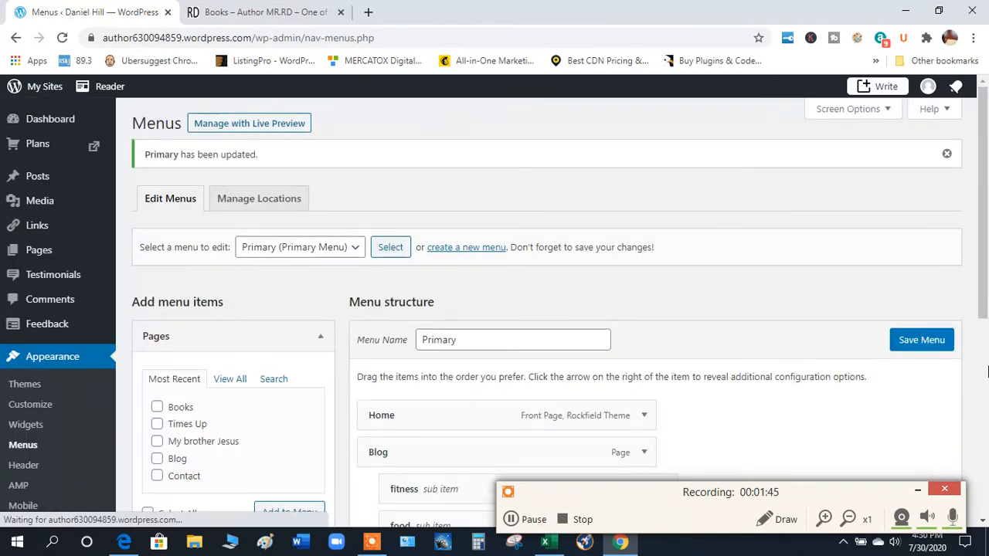
mouse_move(48, 186)
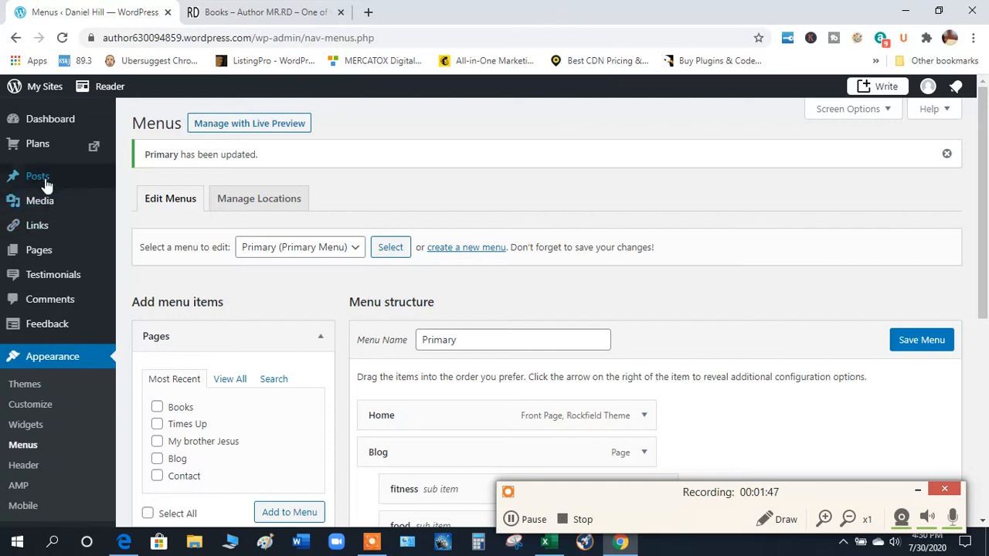
- Draft a new post titled 'blue weather' with the paragraph 'great day'
click(37, 176)
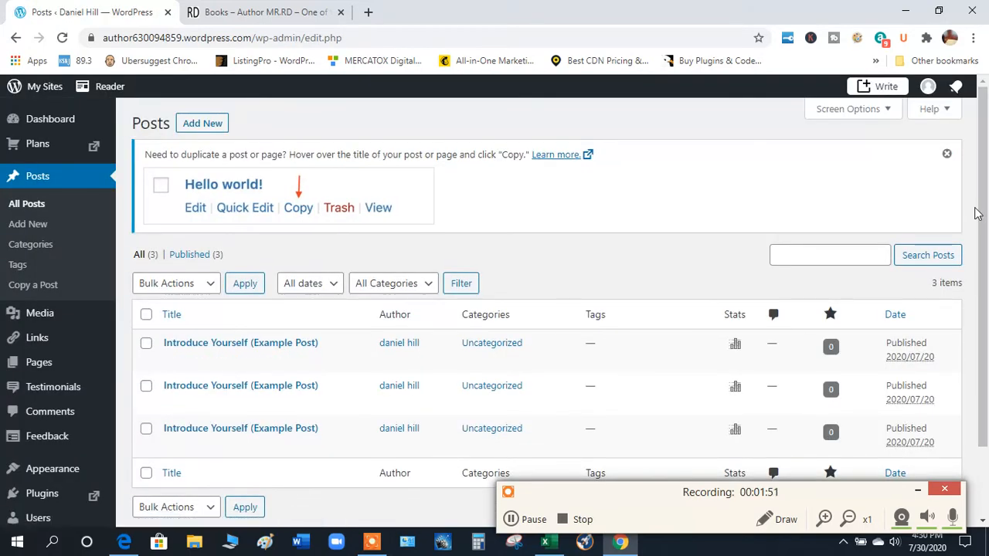
click(202, 124)
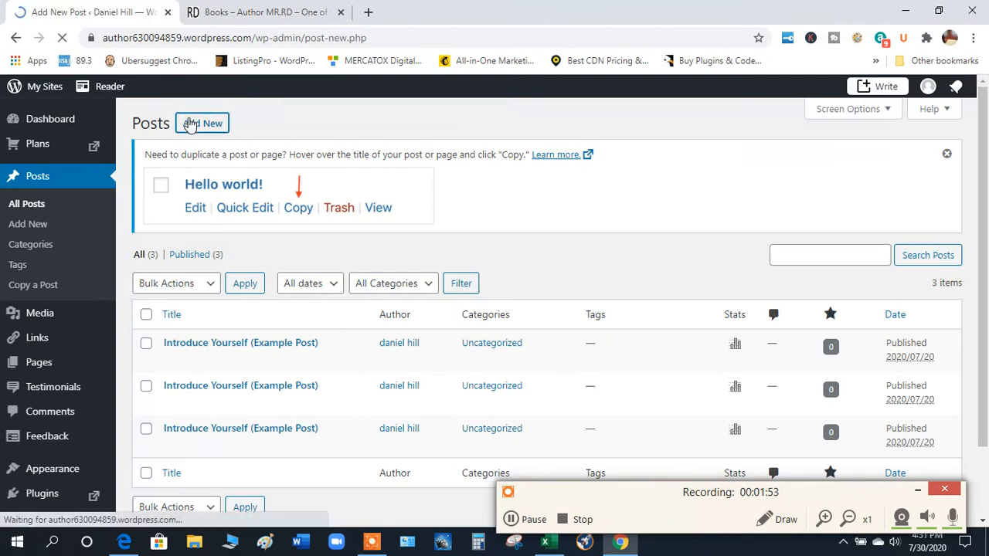
click(202, 123)
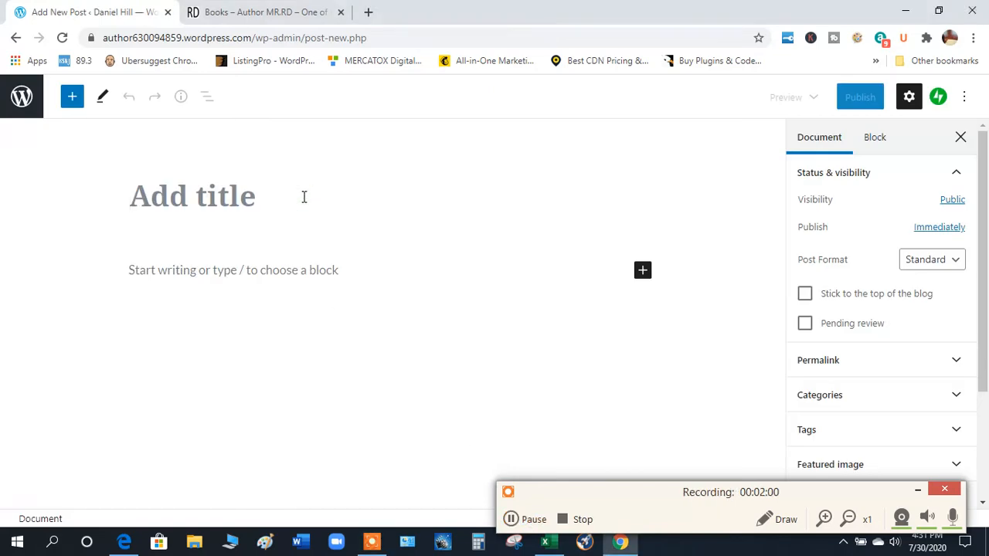
text(blue)
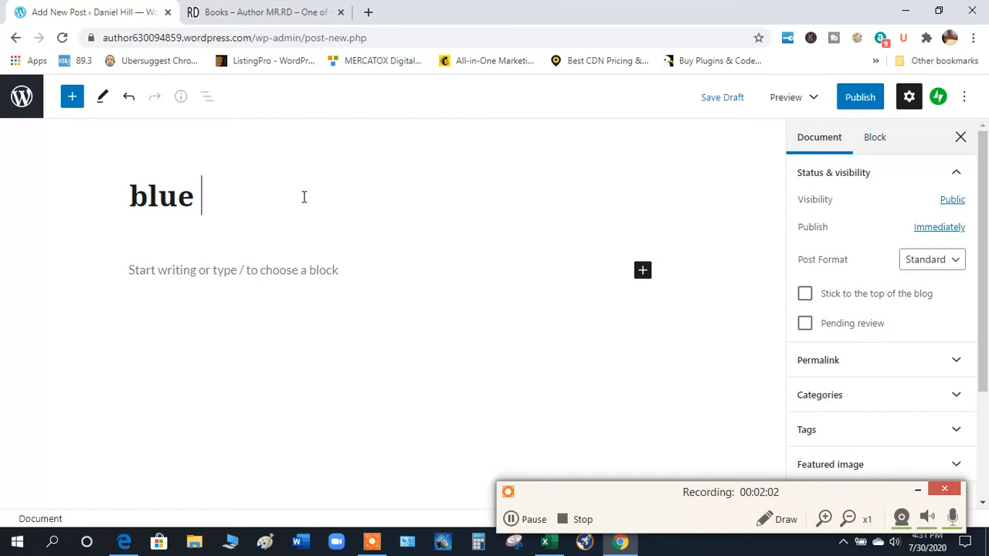
text(weather)
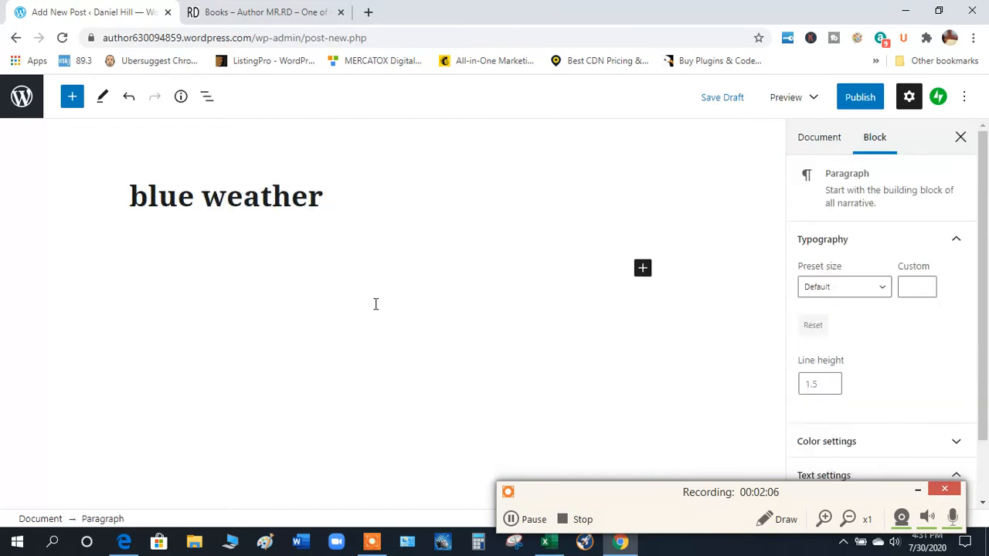
text(great day)
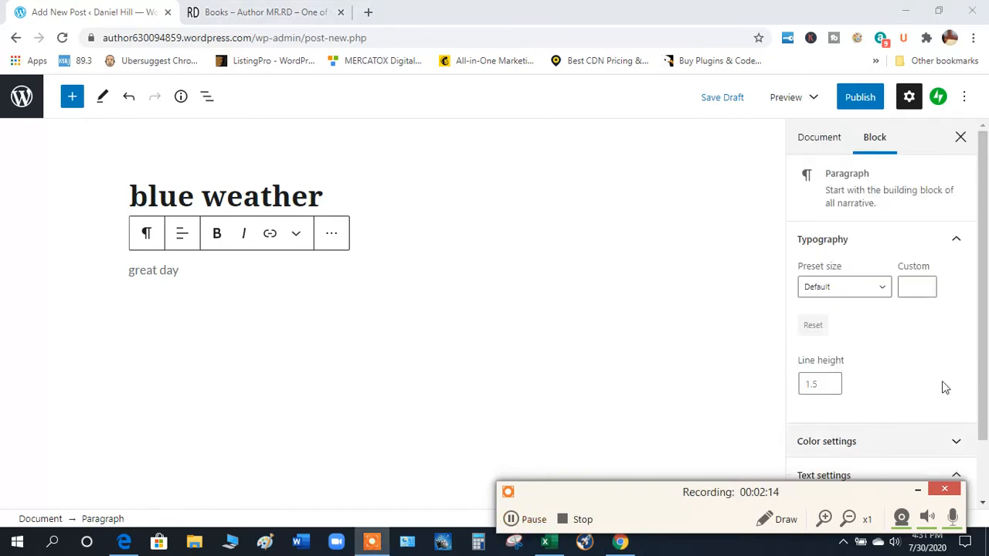
mouse_move(875, 147)
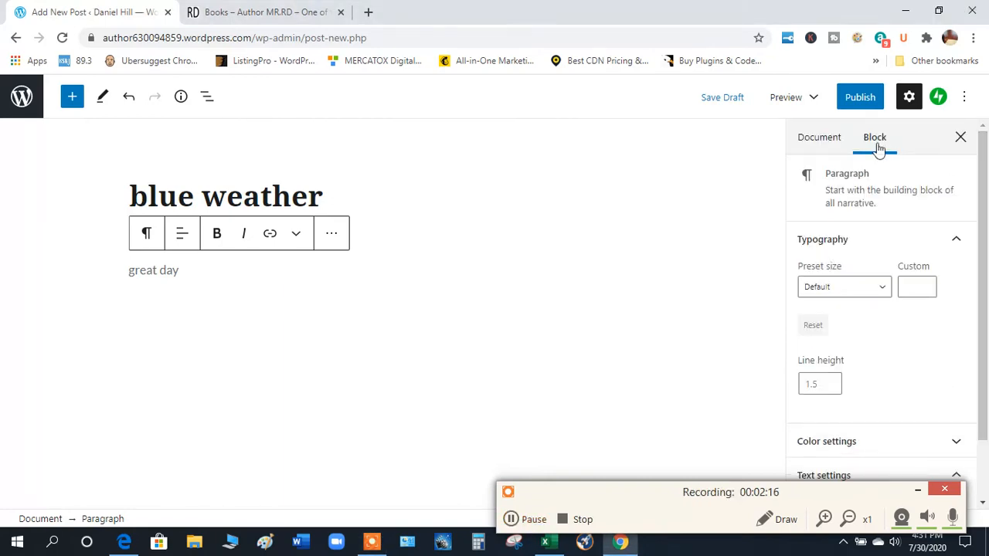
- Assign the post to the food category in the Document settings
click(819, 136)
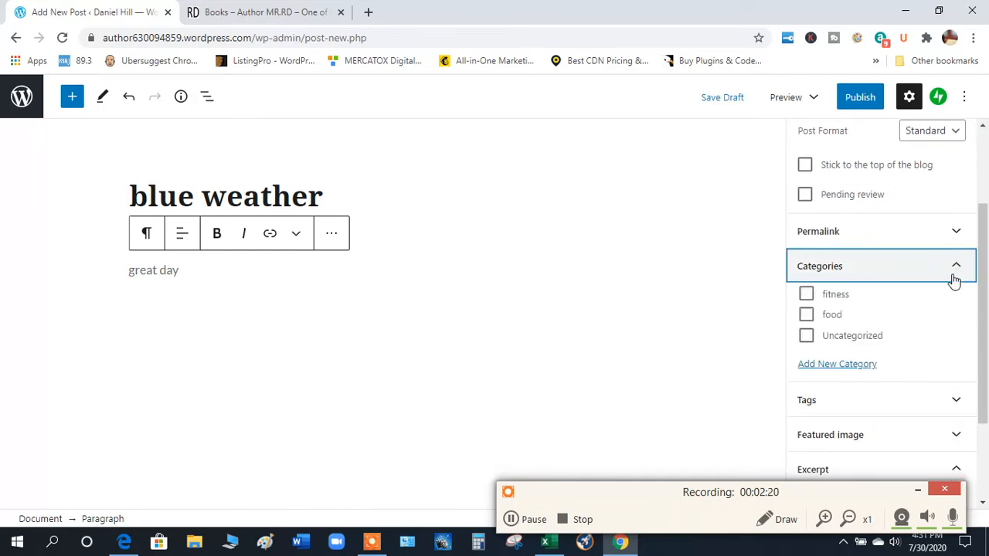
click(806, 315)
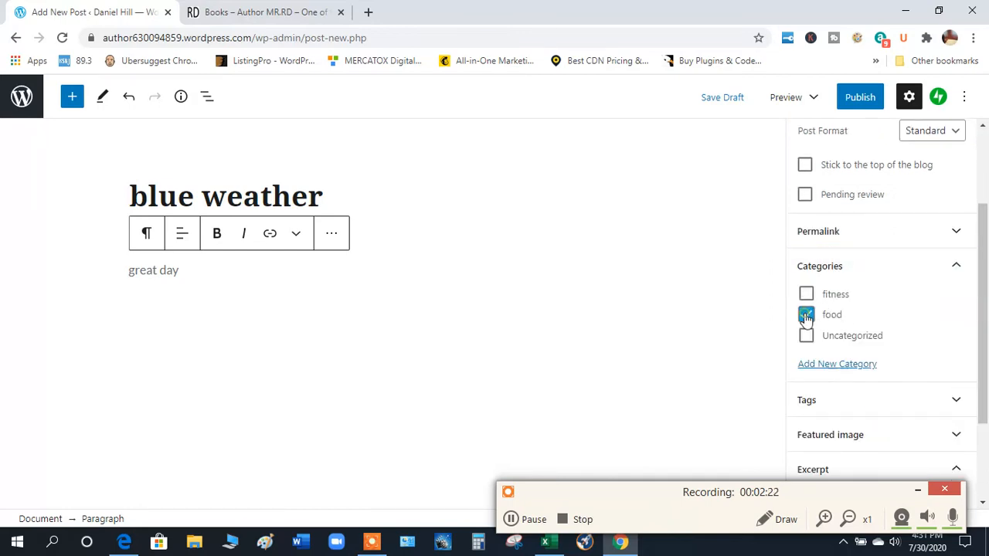
click(805, 315)
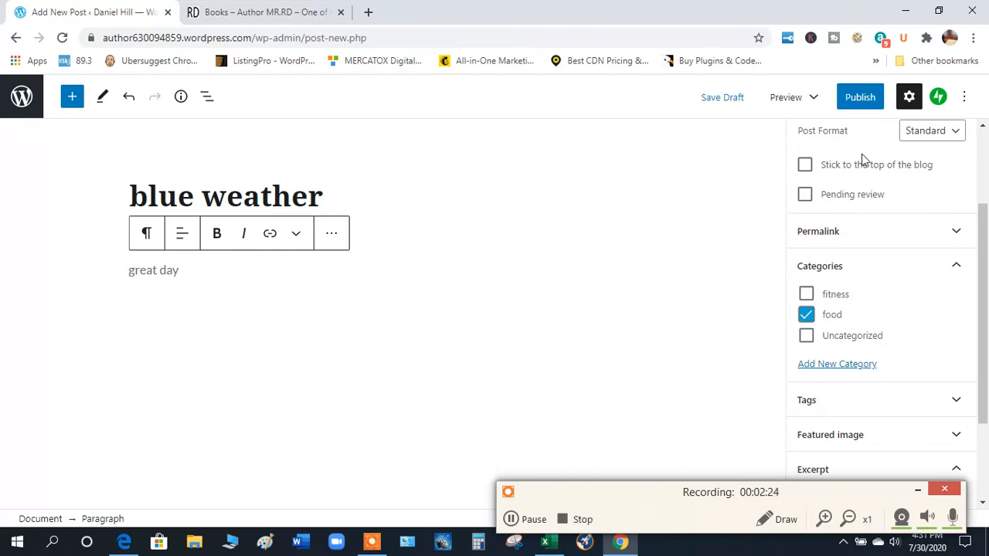
- Publish the 'blue weather' post and go to view it on the site
click(859, 96)
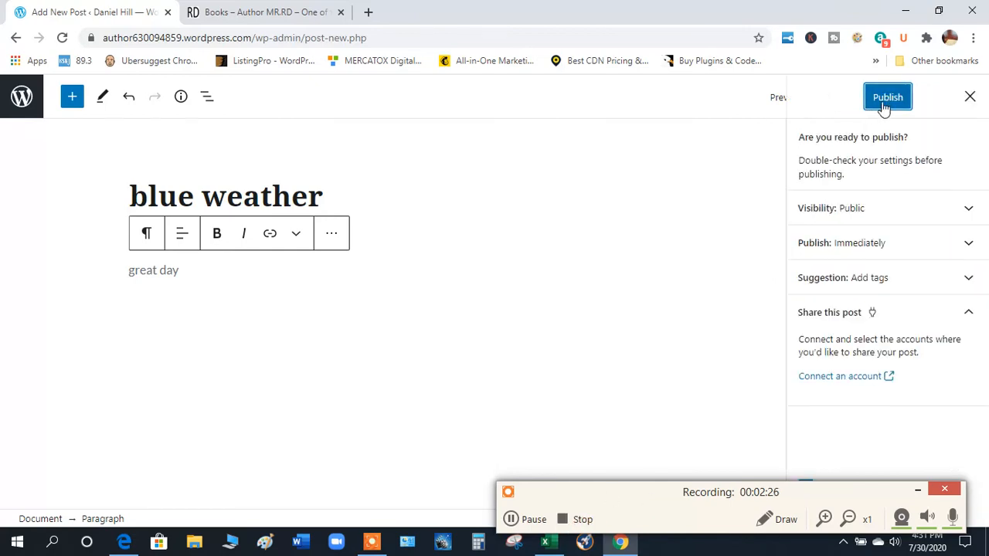
click(887, 96)
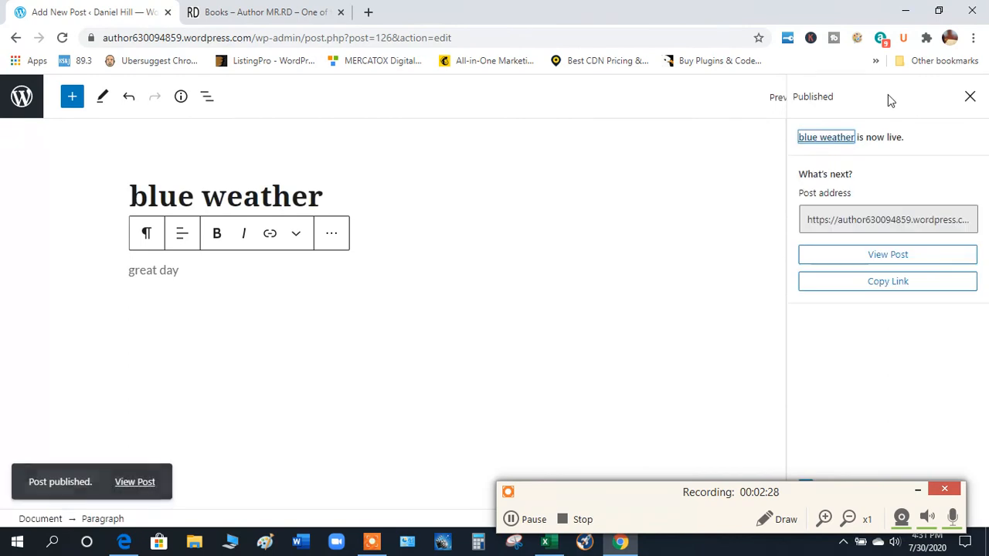
click(887, 254)
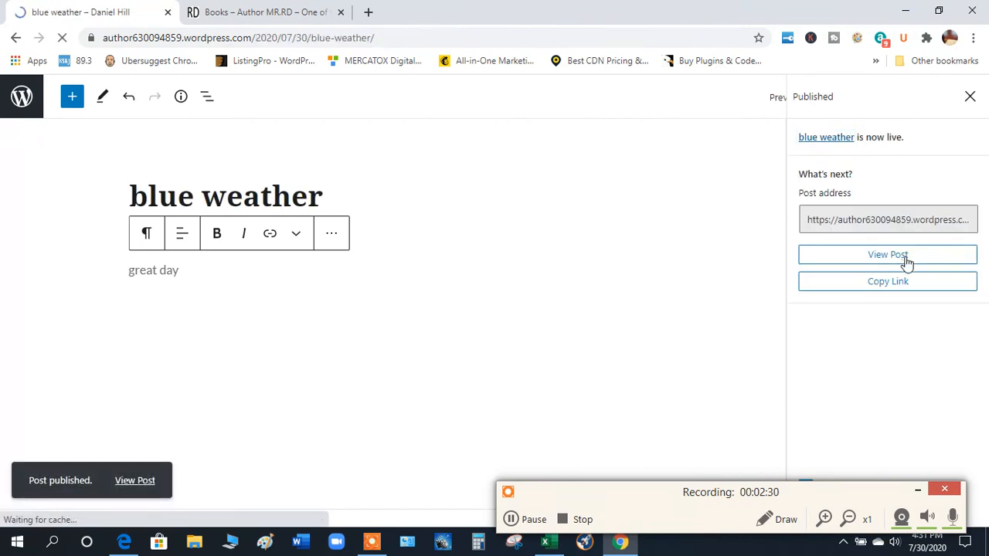
- View the live post with its food label, then reach the empty fitness category page via Blog
click(887, 253)
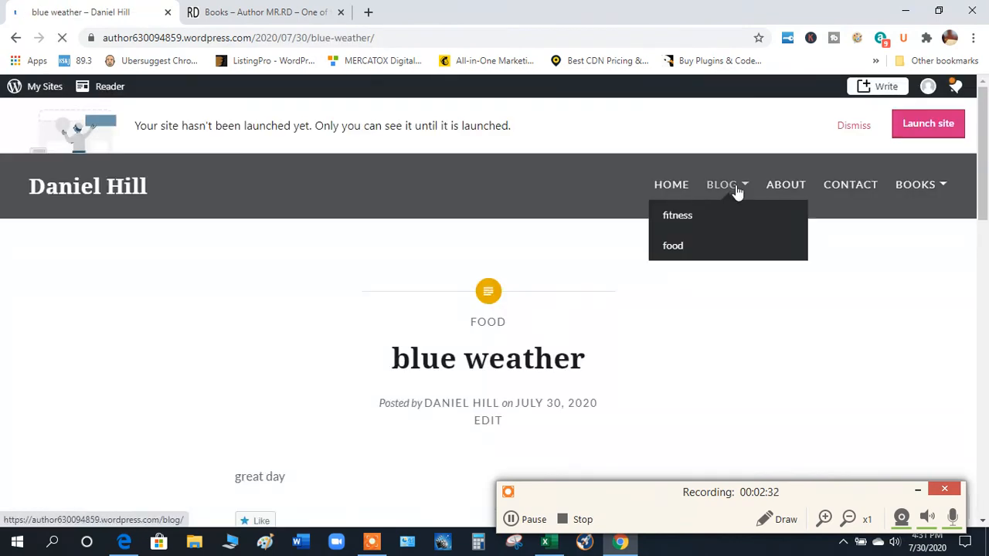
mouse_move(972, 133)
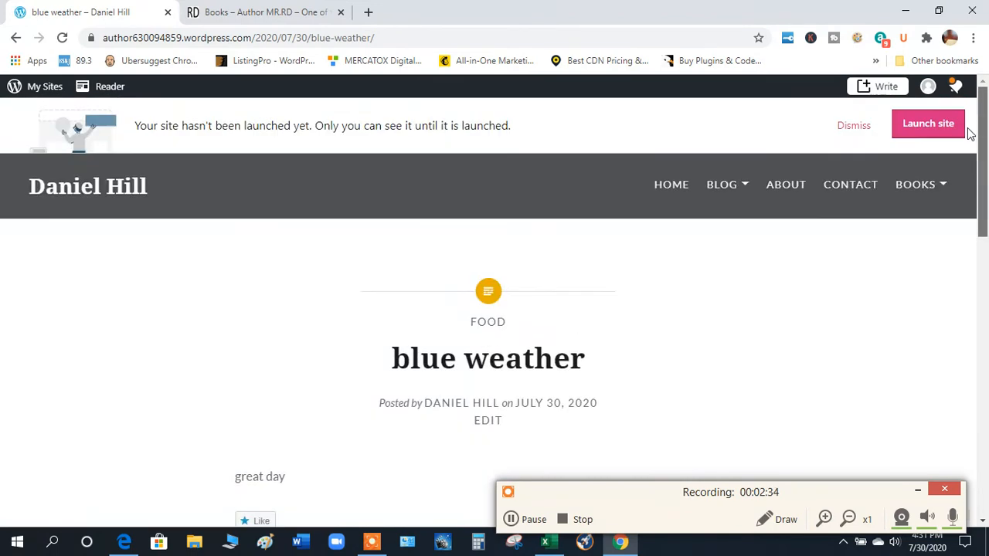
click(720, 184)
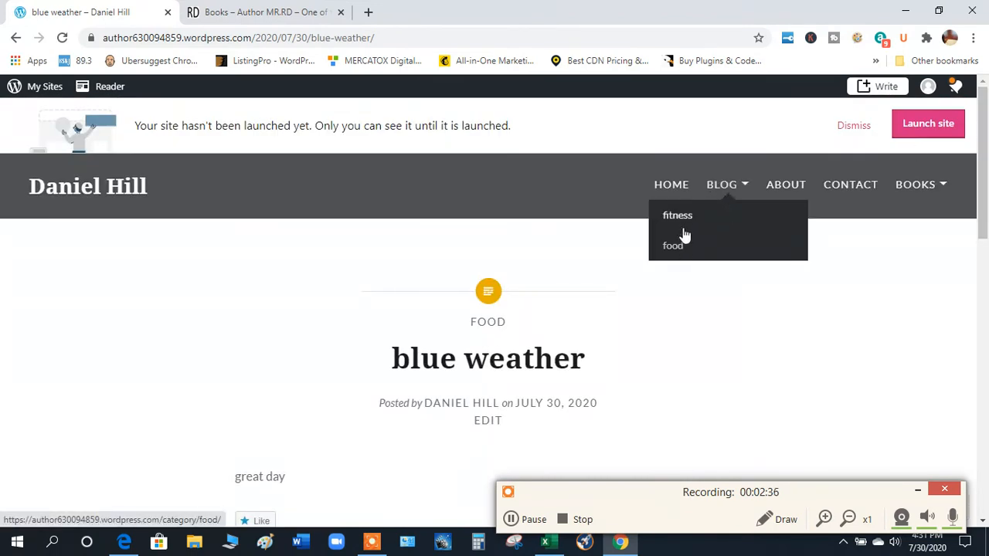
click(676, 214)
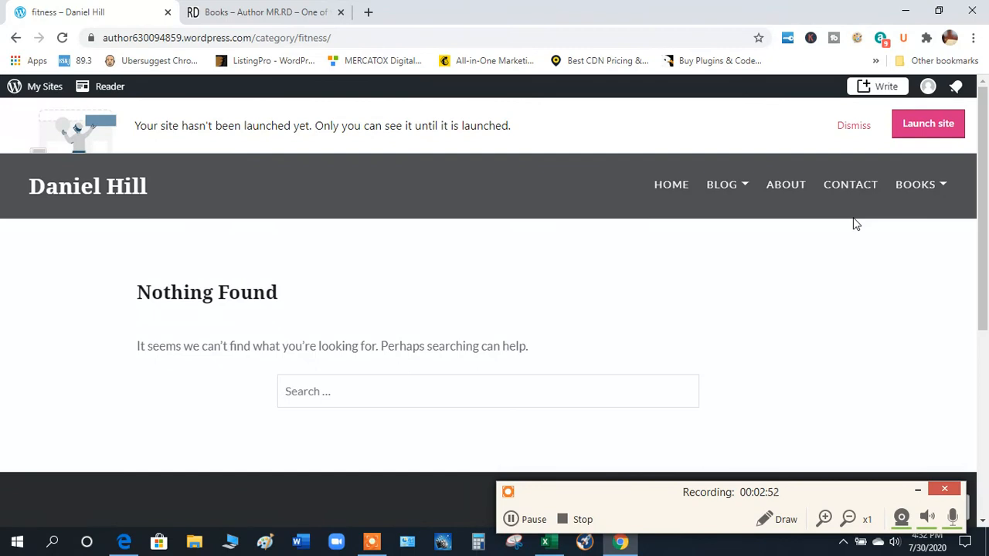
mouse_move(702, 428)
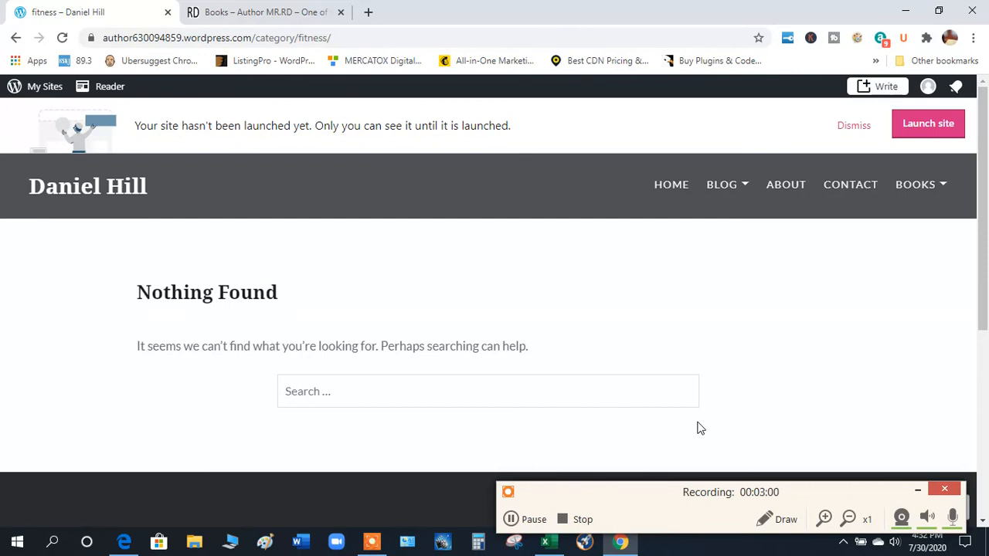
mouse_move(574, 540)
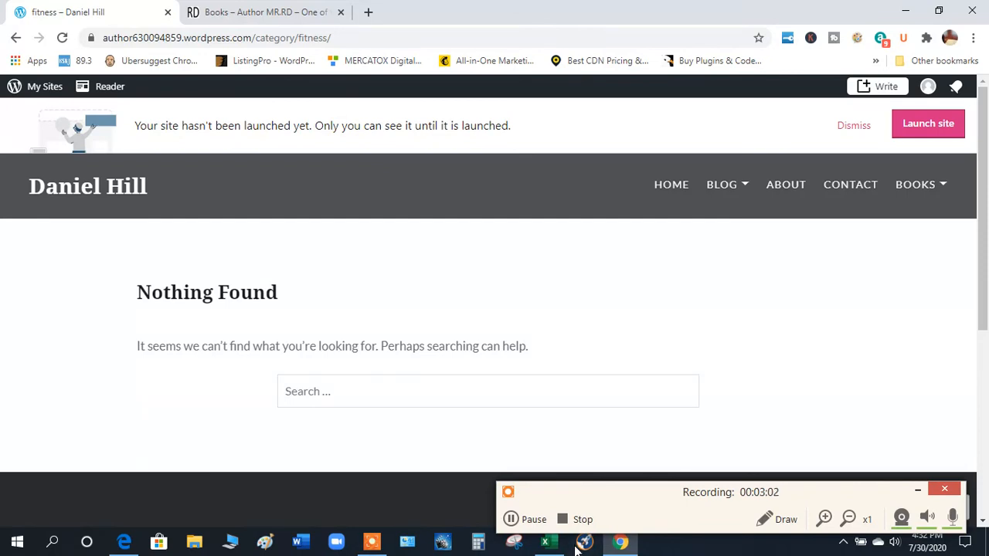